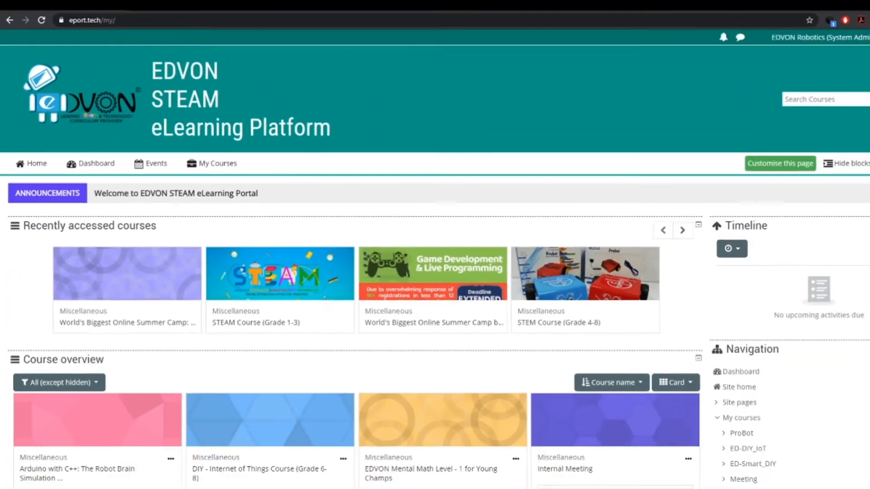
- Scroll to Course overview and open an enrolled course to view its weekly sections
scroll("down", 3)
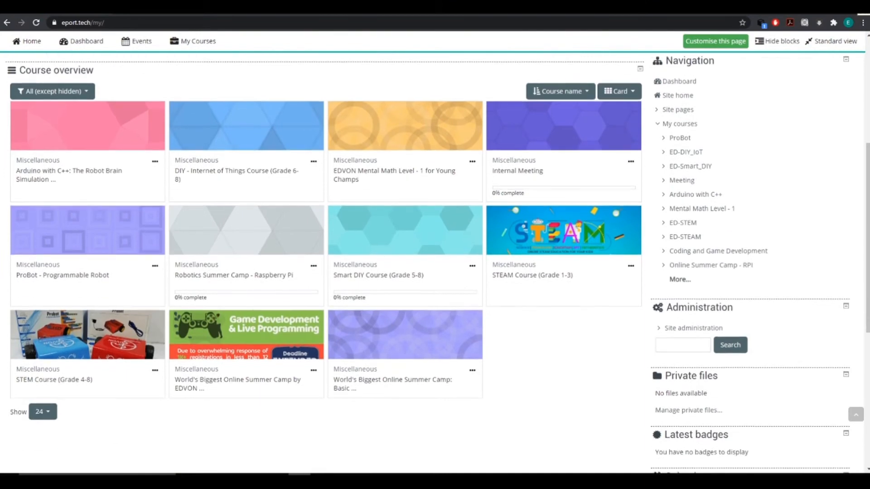
left_click(683, 222)
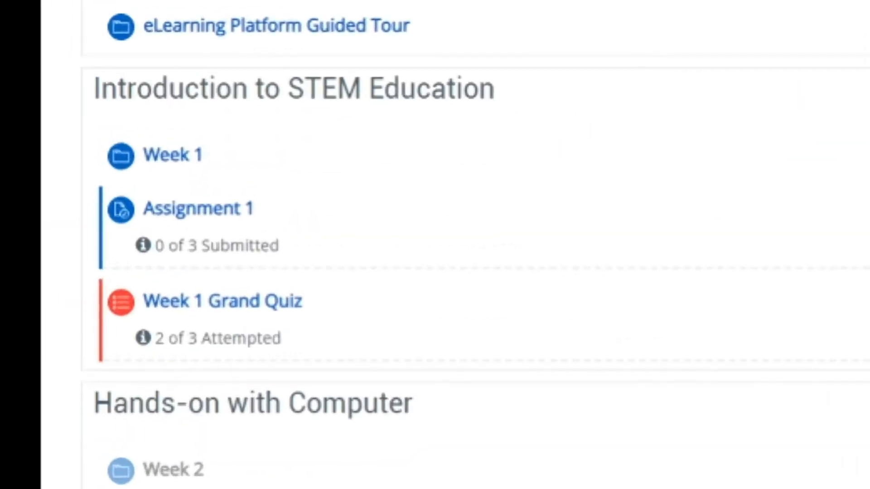
- Open the Week 1 folder and scroll past the Introduction to STEAM slides to the video
left_click(172, 154)
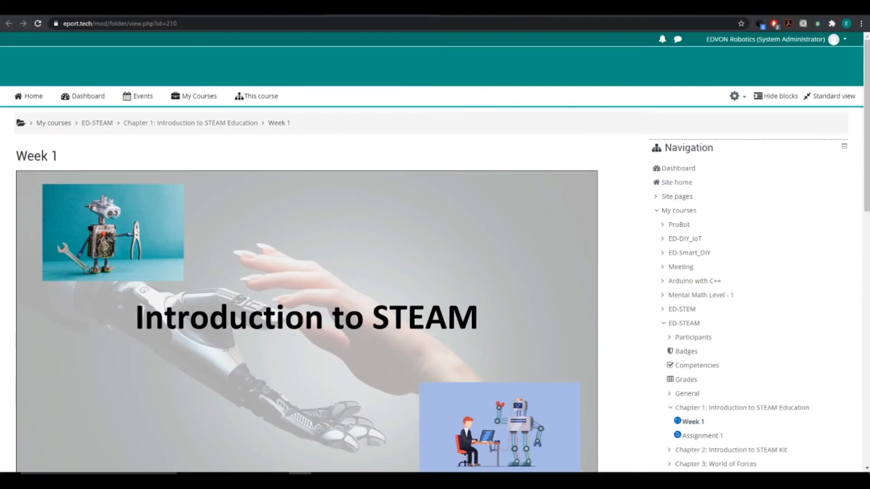
scroll("down", 3)
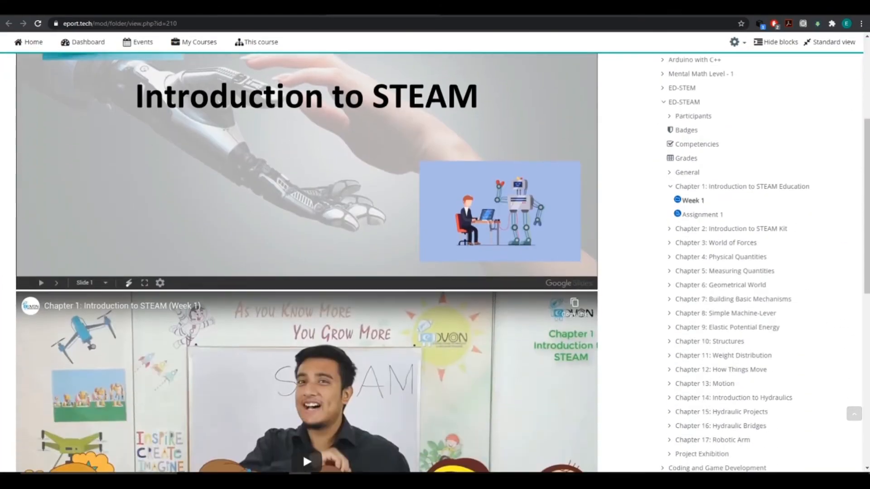
scroll("down", 3)
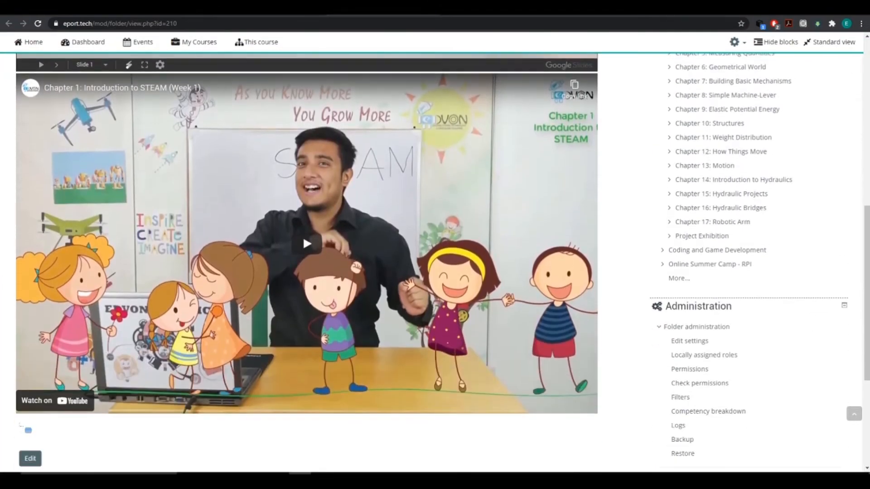